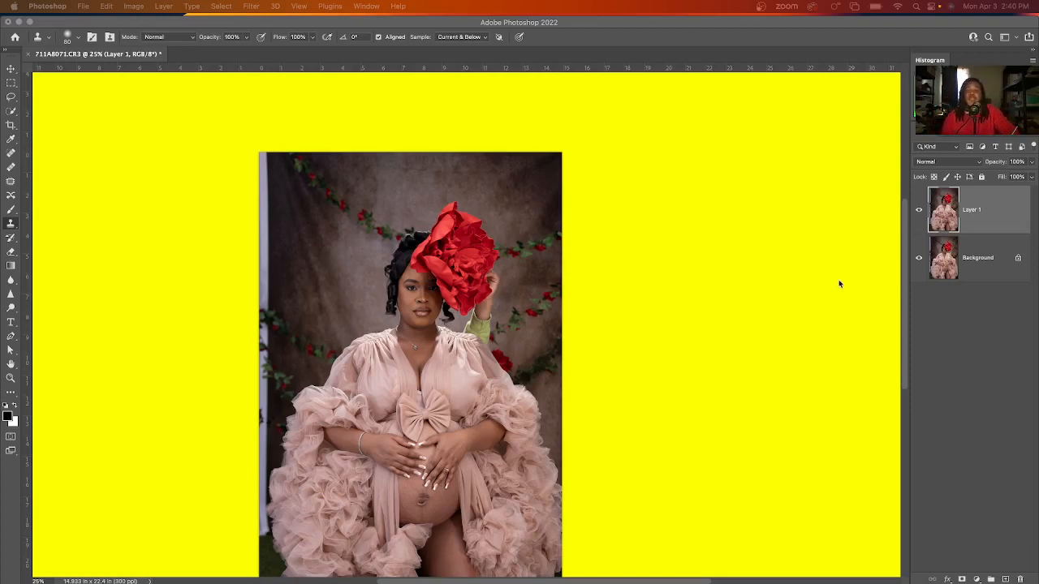
{"action": "mouse_move", "coordinate": [604, 207]}
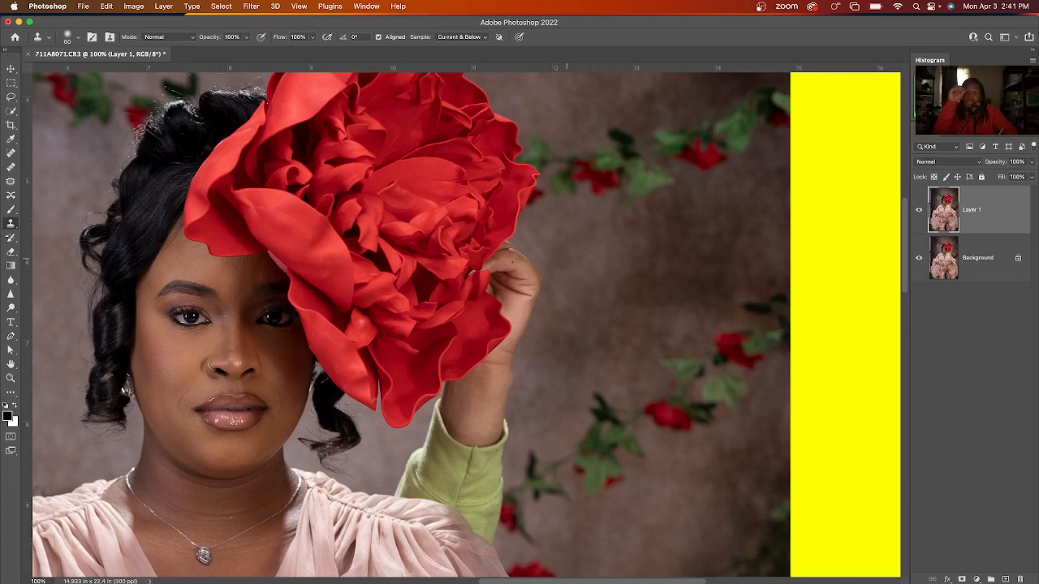
{"action": "mouse_move", "coordinate": [24, 173]}
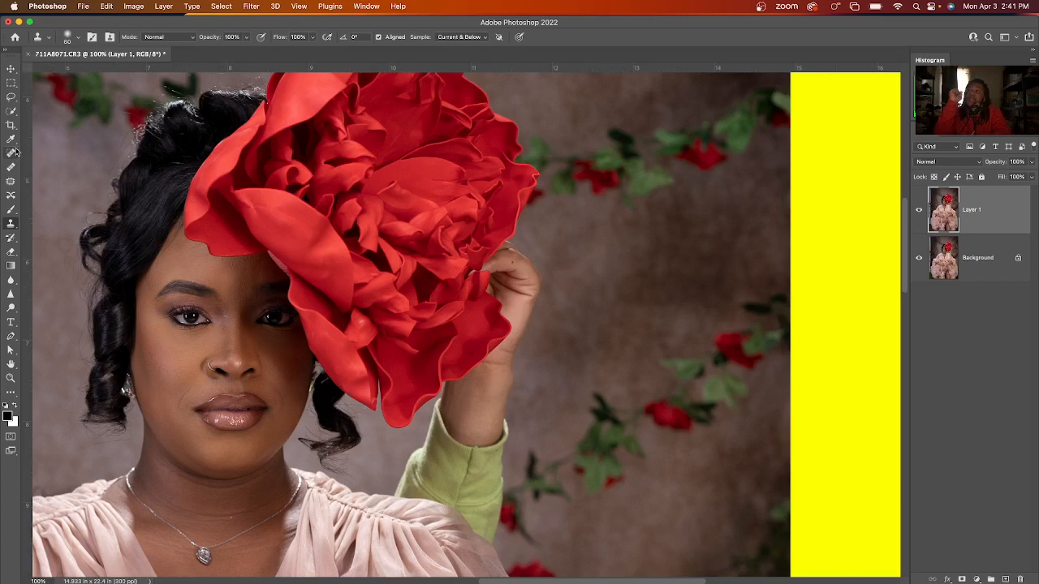
Choose the Quick Selection Tool to paint over the friend's hand and green sleeve.
{"action": "left_click", "coordinate": [12, 152]}
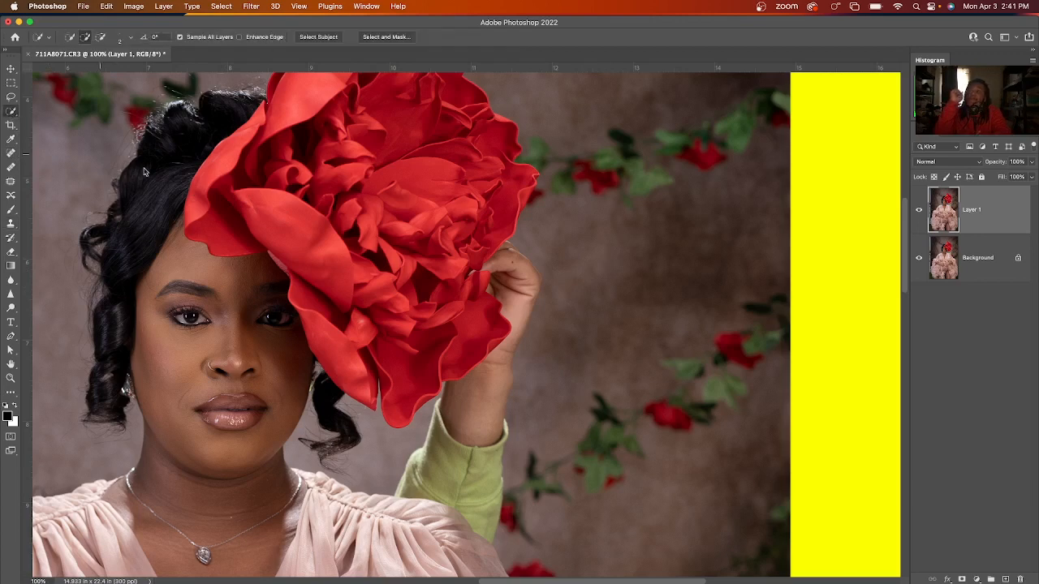
{"action": "mouse_move", "coordinate": [511, 268]}
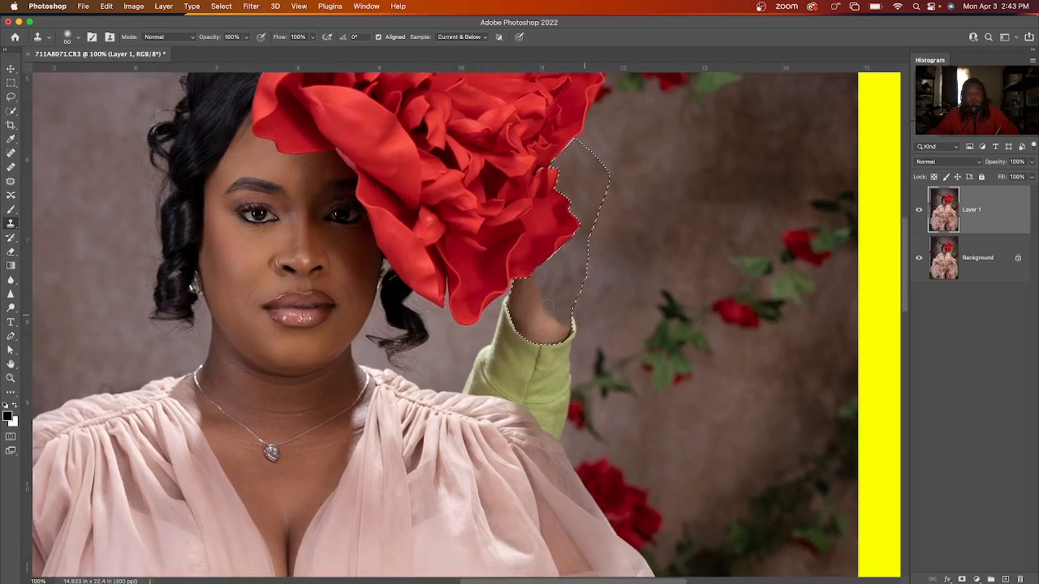
Extend the selection down the friend's green sleeve to the shoulder.
{"action": "left_click", "coordinate": [12, 112]}
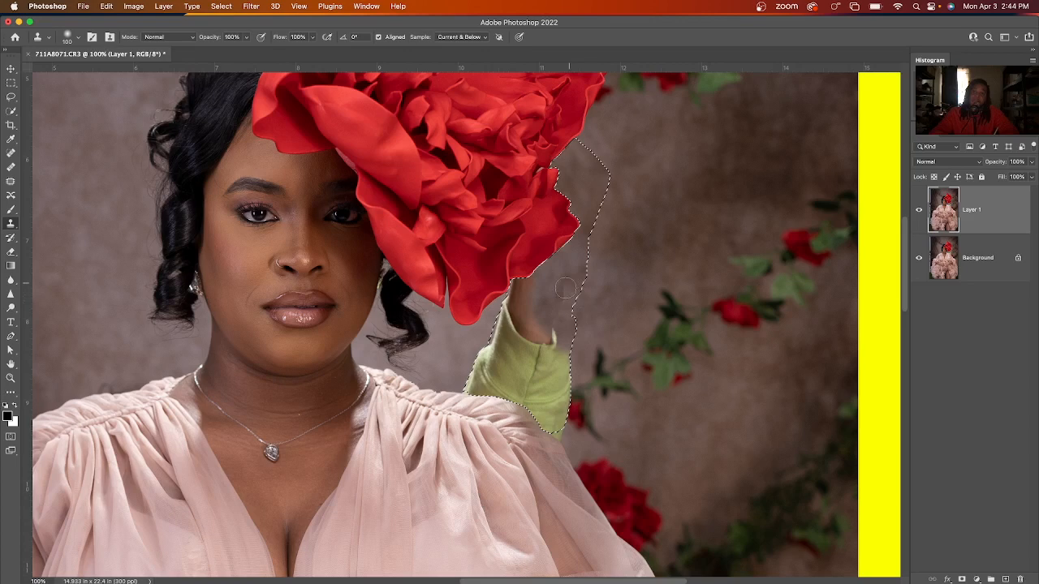
{"action": "mouse_move", "coordinate": [557, 341]}
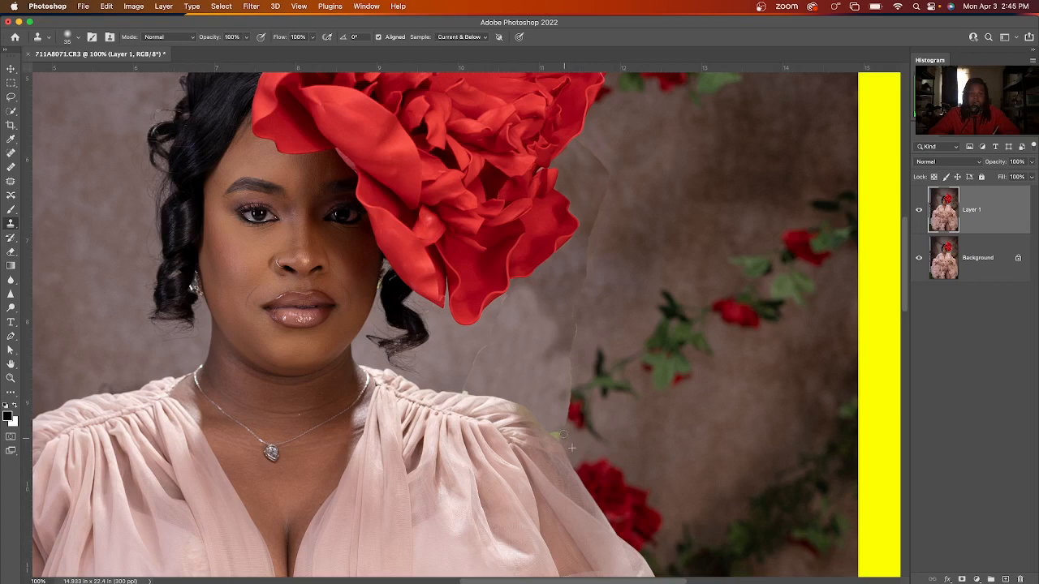
{"action": "mouse_move", "coordinate": [550, 419]}
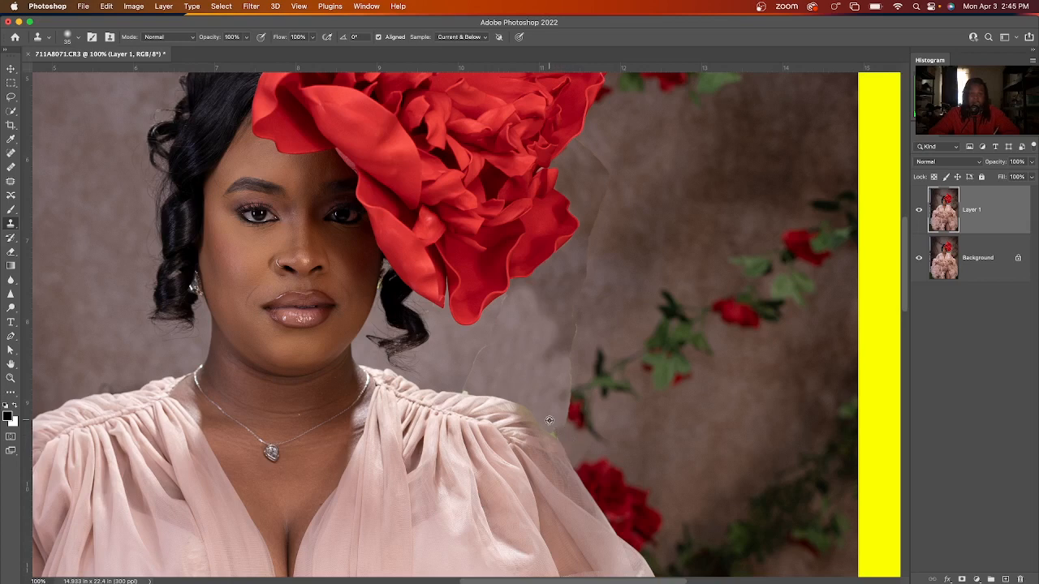
{"action": "mouse_move", "coordinate": [549, 390]}
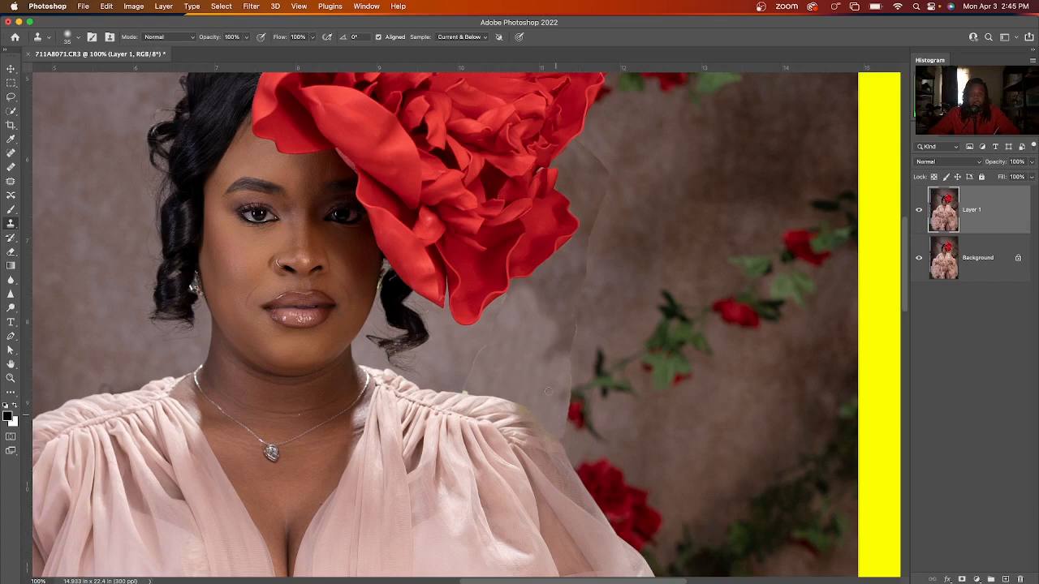
{"action": "mouse_move", "coordinate": [461, 386]}
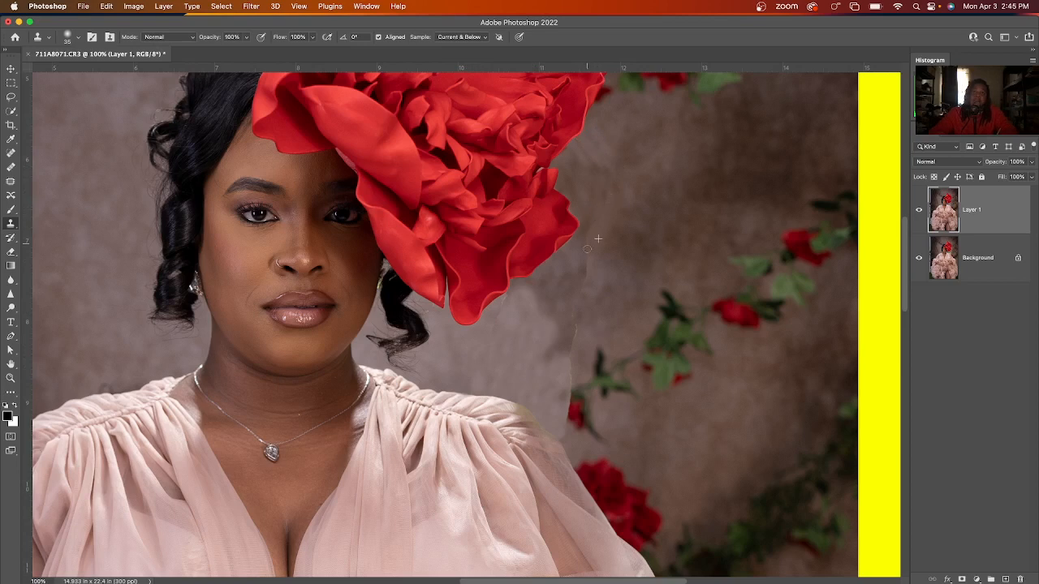
{"action": "mouse_move", "coordinate": [585, 316]}
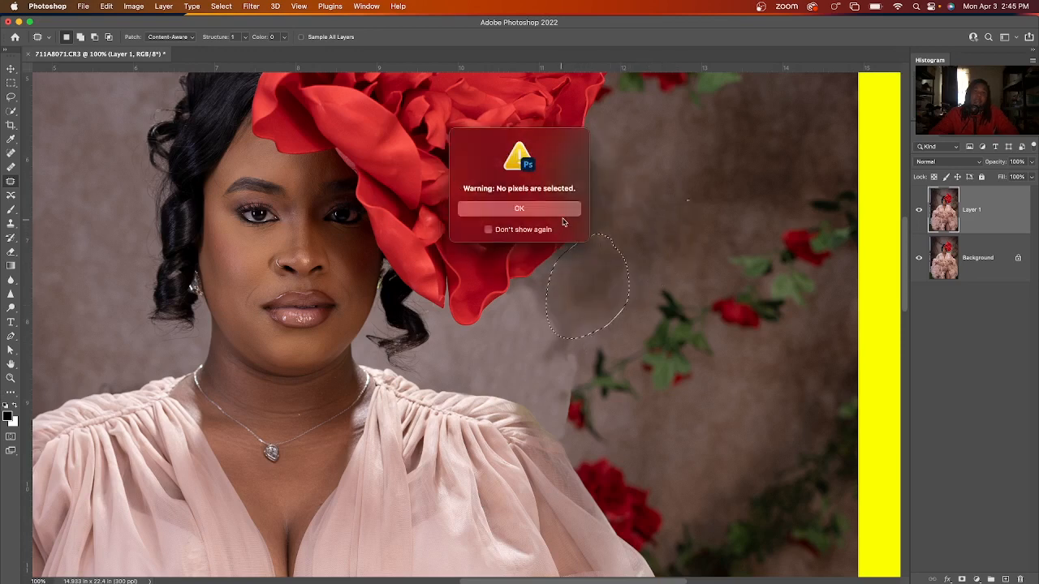
Dismiss the no-pixels warning and lasso the seam area beside the rose for patching.
{"action": "left_click", "coordinate": [519, 209]}
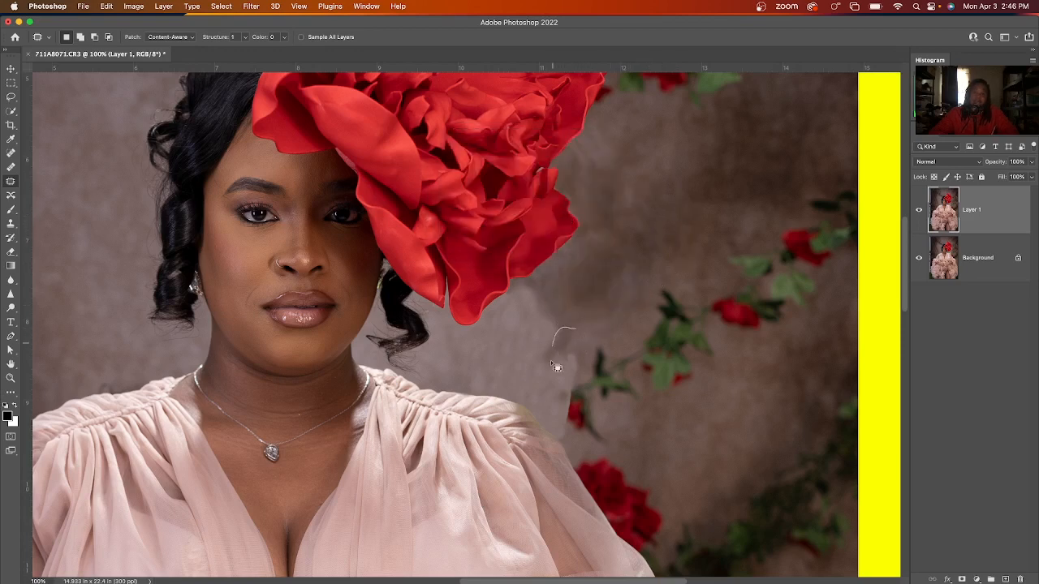
{"action": "left_click_drag", "start_coordinate": [560, 332], "coordinate": [568, 381]}
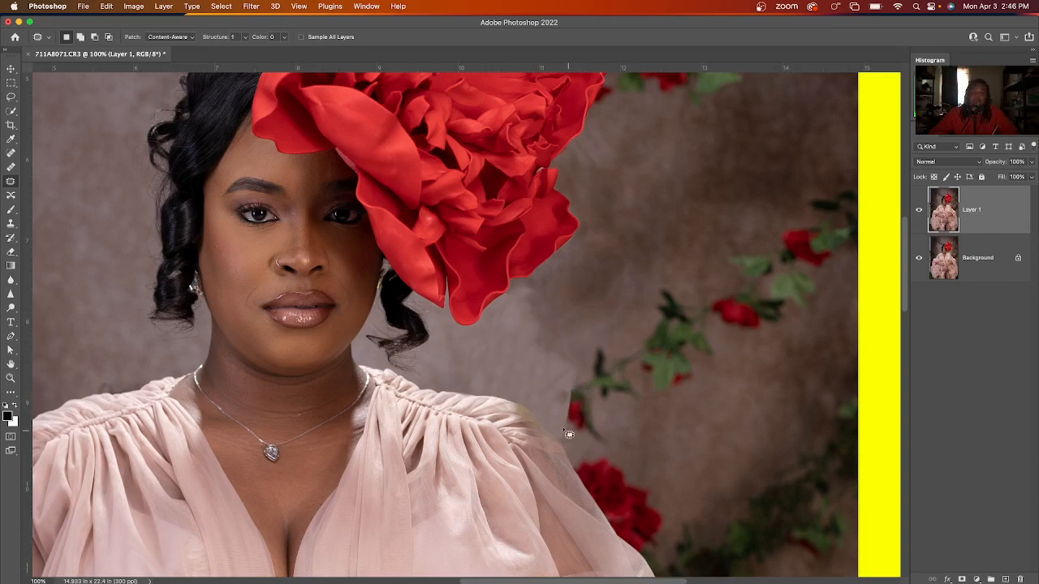
{"action": "mouse_move", "coordinate": [558, 410]}
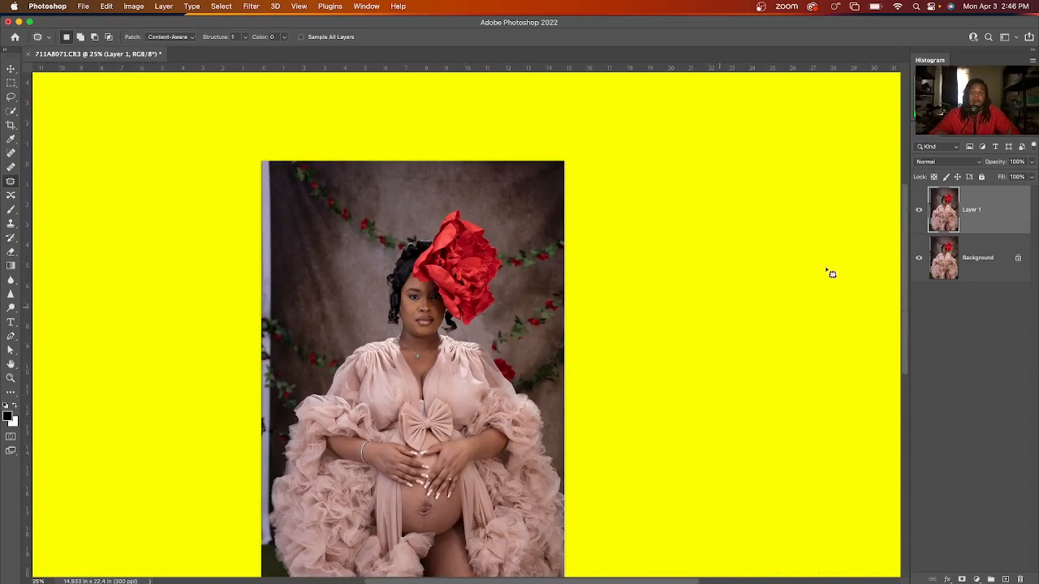
{"action": "left_click", "coordinate": [920, 209]}
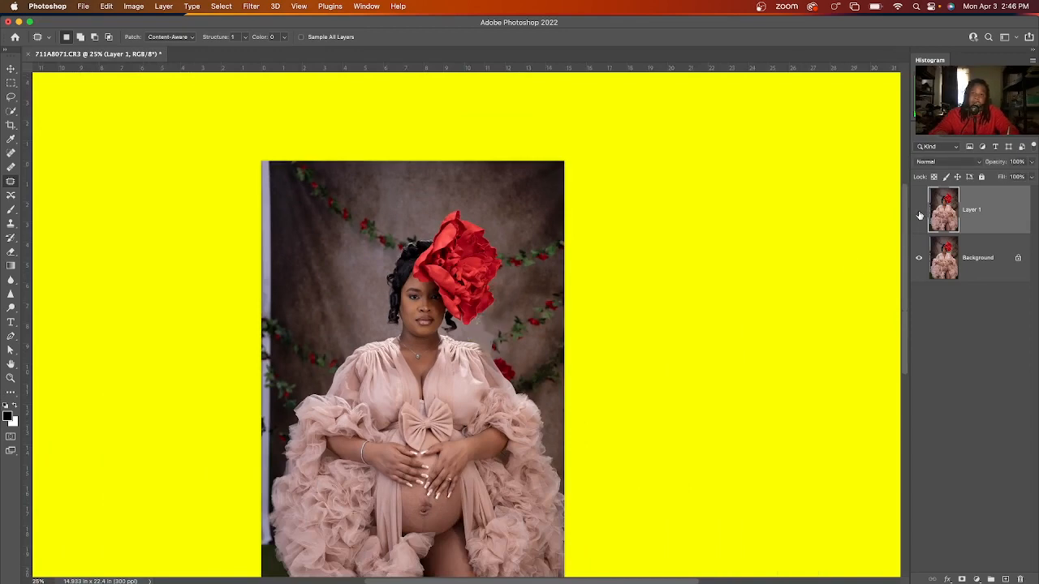
{"action": "left_click", "coordinate": [918, 209]}
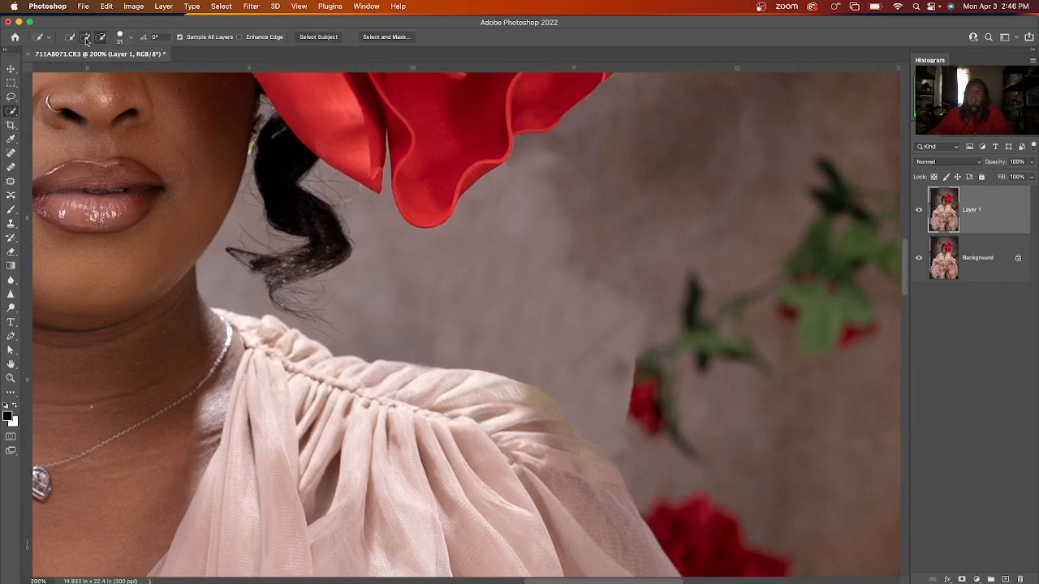
Select a rose-stem section, then move, resize and rotate it onto the shoulder gap.
{"action": "left_click_drag", "start_coordinate": [644, 365], "coordinate": [649, 434]}
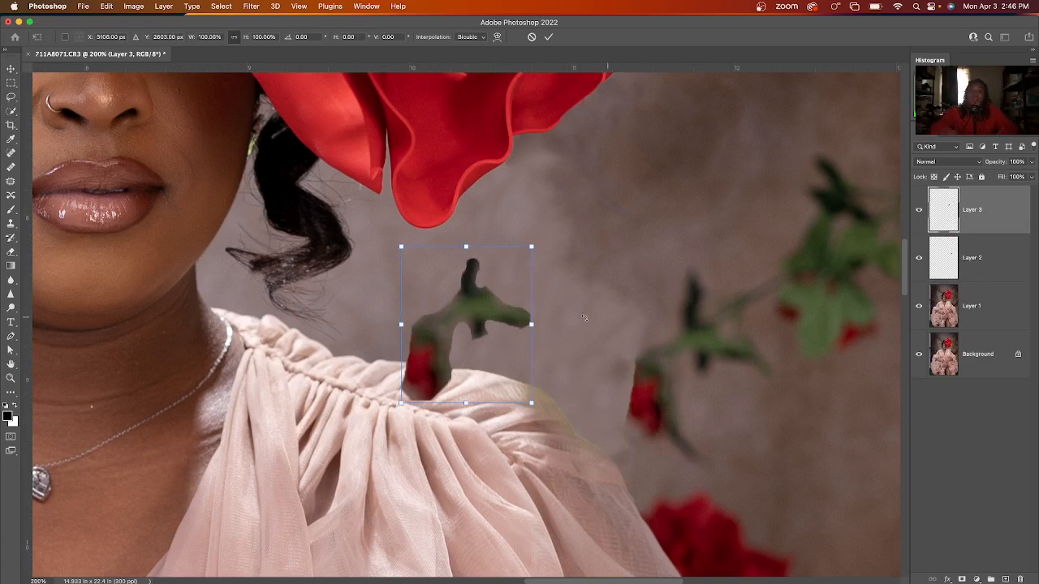
{"action": "left_click_drag", "start_coordinate": [466, 325], "coordinate": [593, 364]}
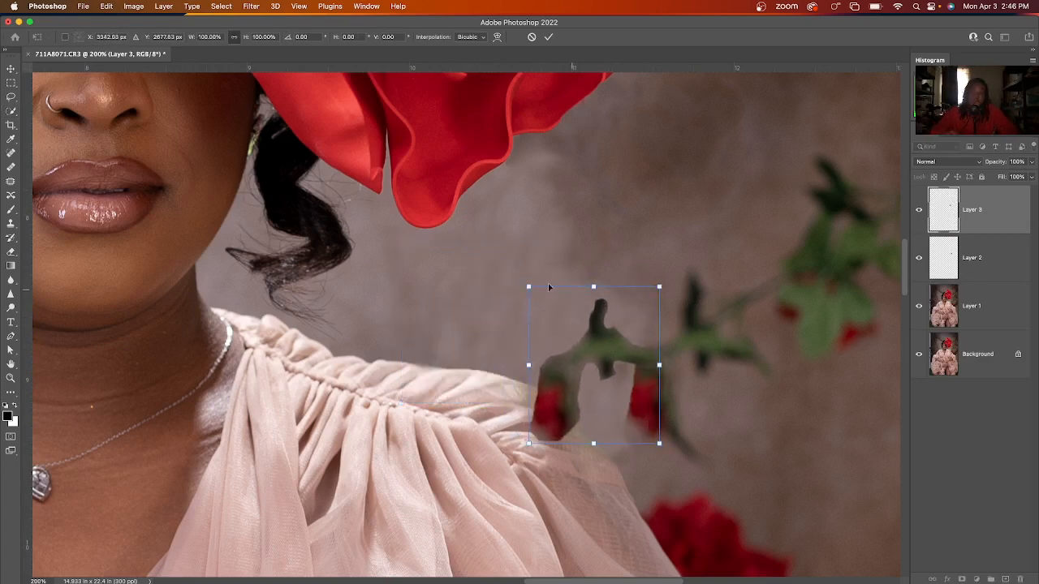
{"action": "left_click_drag", "start_coordinate": [528, 286], "coordinate": [528, 290]}
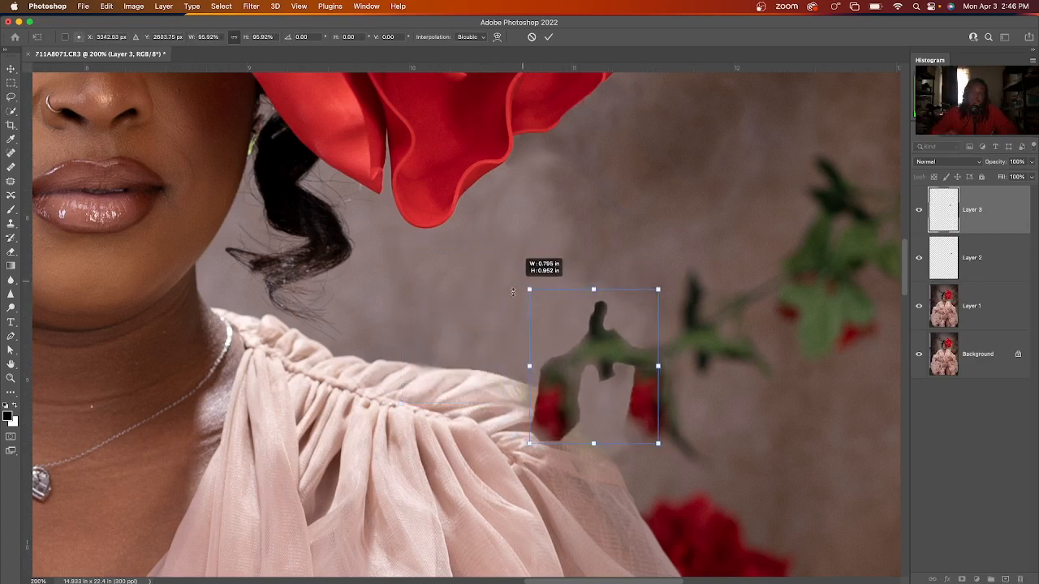
{"action": "left_click_drag", "start_coordinate": [529, 290], "coordinate": [533, 299]}
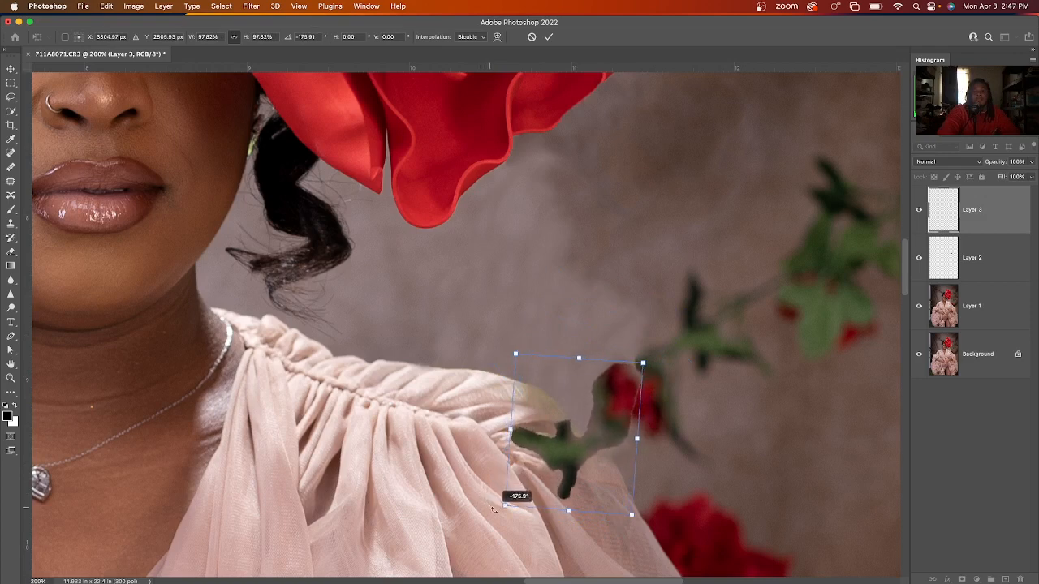
{"action": "left_click_drag", "start_coordinate": [578, 439], "coordinate": [588, 418]}
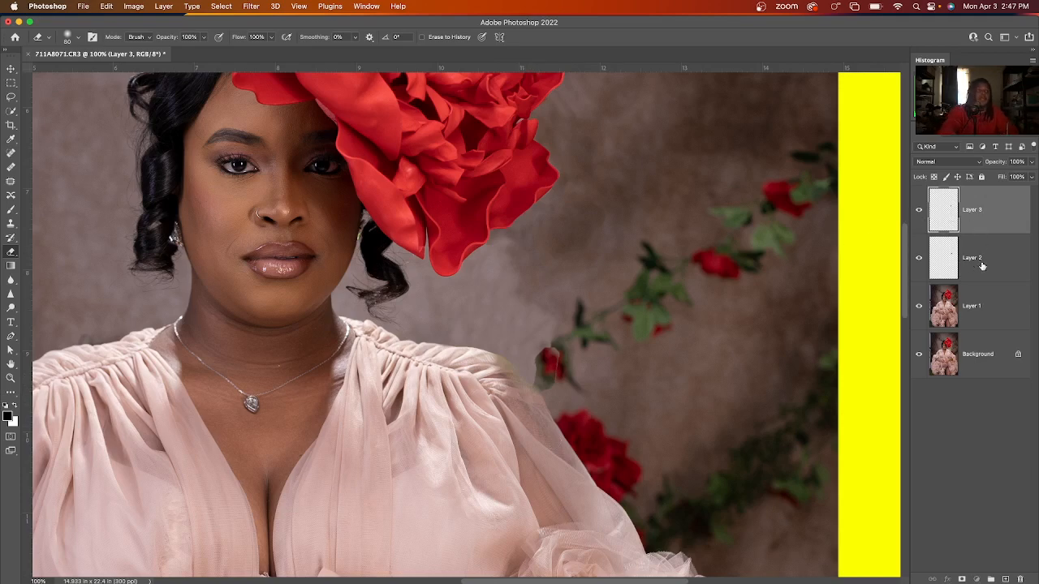
Bring up the context menu for the selected stem layers.
{"action": "right_click", "coordinate": [971, 258]}
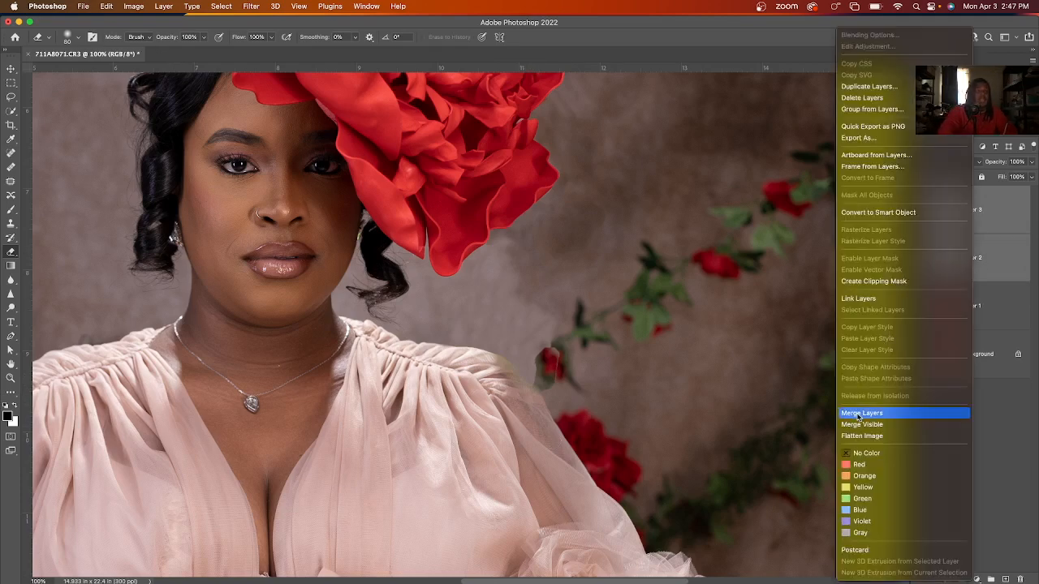
Merge the selected stem layers, then merge Layer 1 into Layer 3.
{"action": "left_click", "coordinate": [862, 413]}
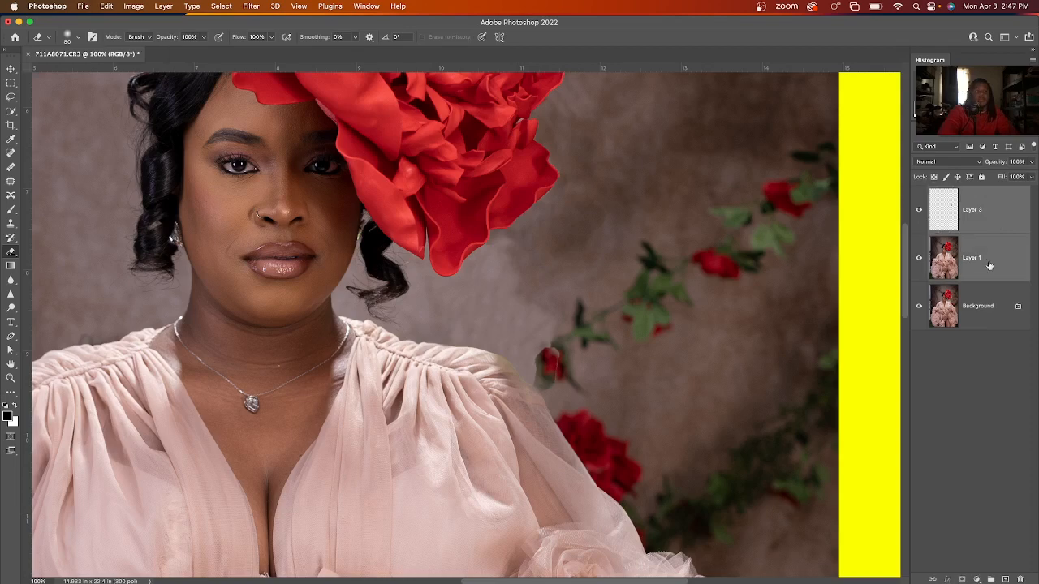
{"action": "right_click", "coordinate": [971, 258]}
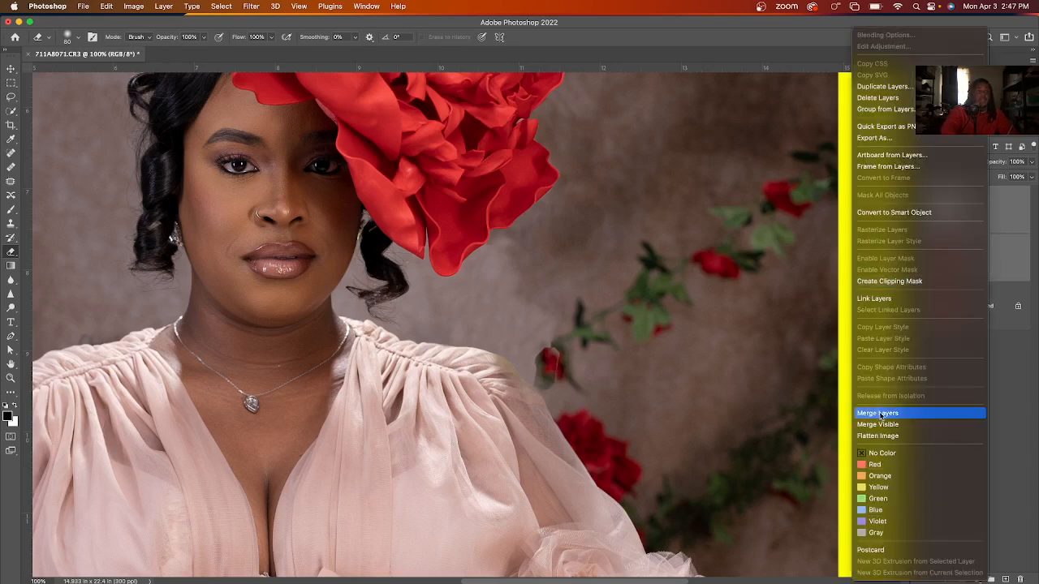
{"action": "left_click", "coordinate": [877, 413]}
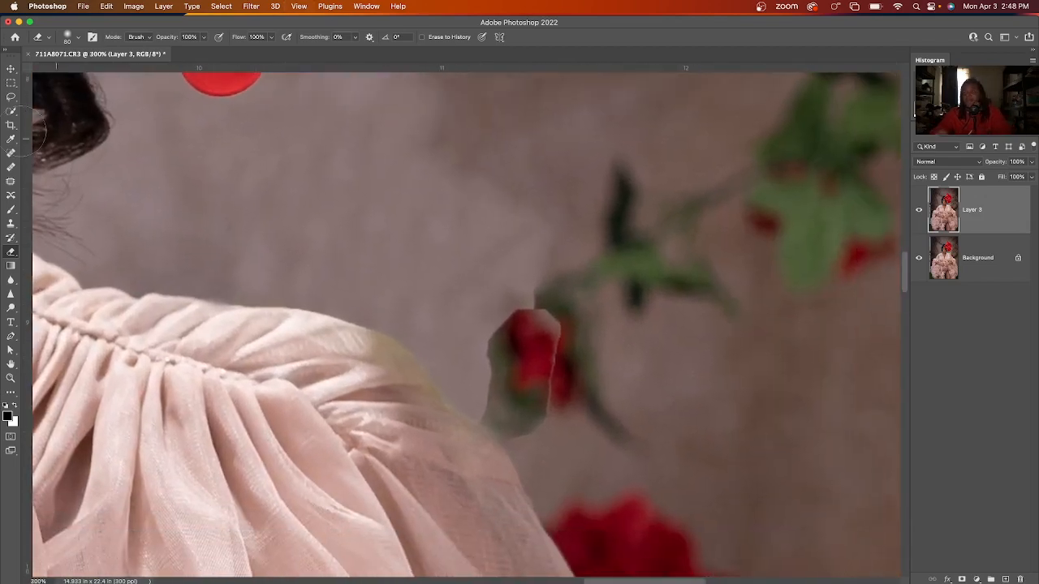
Switch to the Content-Aware Patch Tool on the merged layer.
{"action": "left_click", "coordinate": [12, 183]}
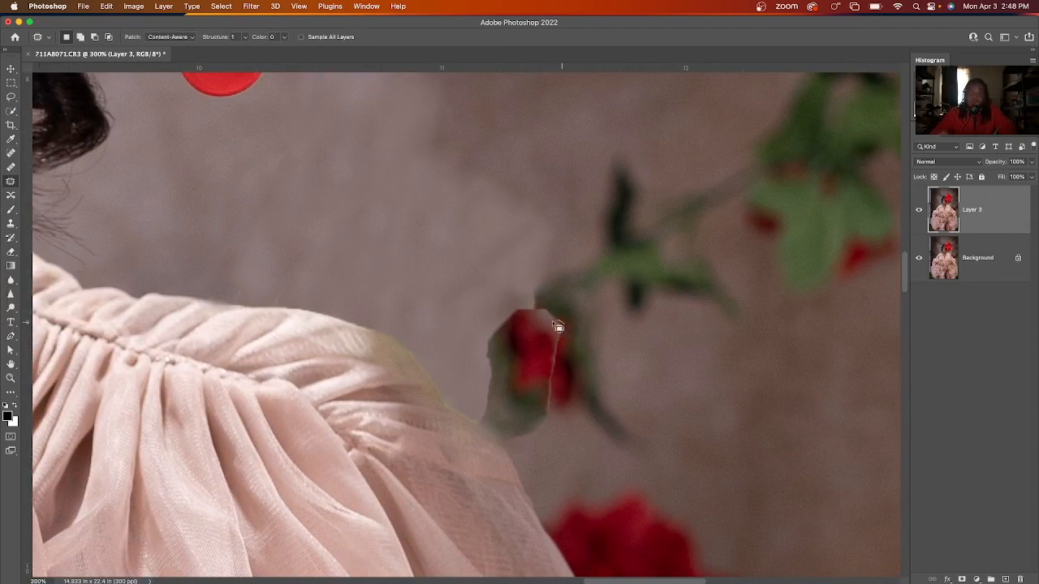
{"action": "mouse_move", "coordinate": [554, 347]}
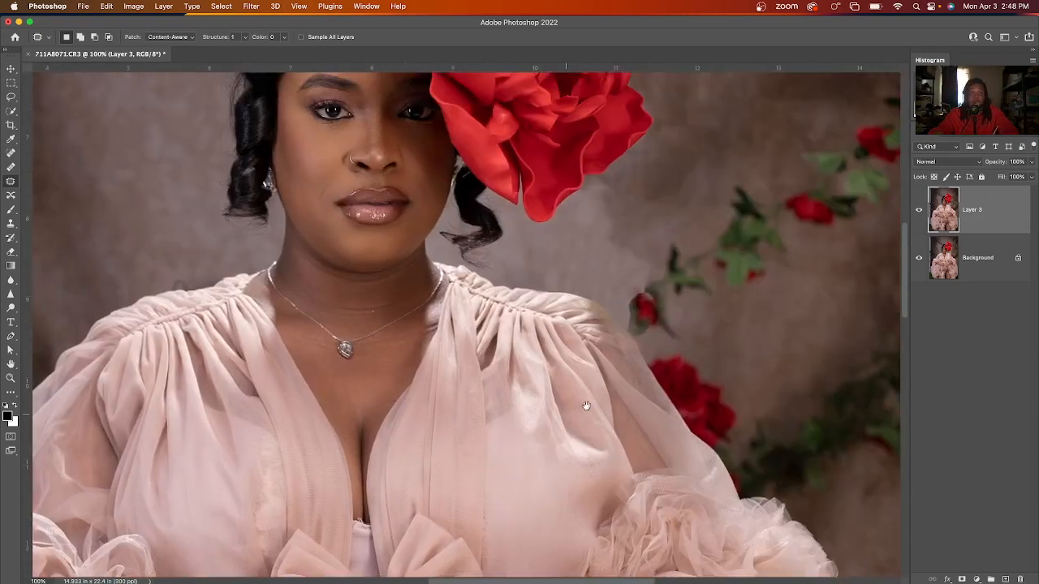
Quick-select the small rebuilt rose beside the shoulder and open the Filter > Blur submenu.
{"action": "left_click", "coordinate": [134, 6]}
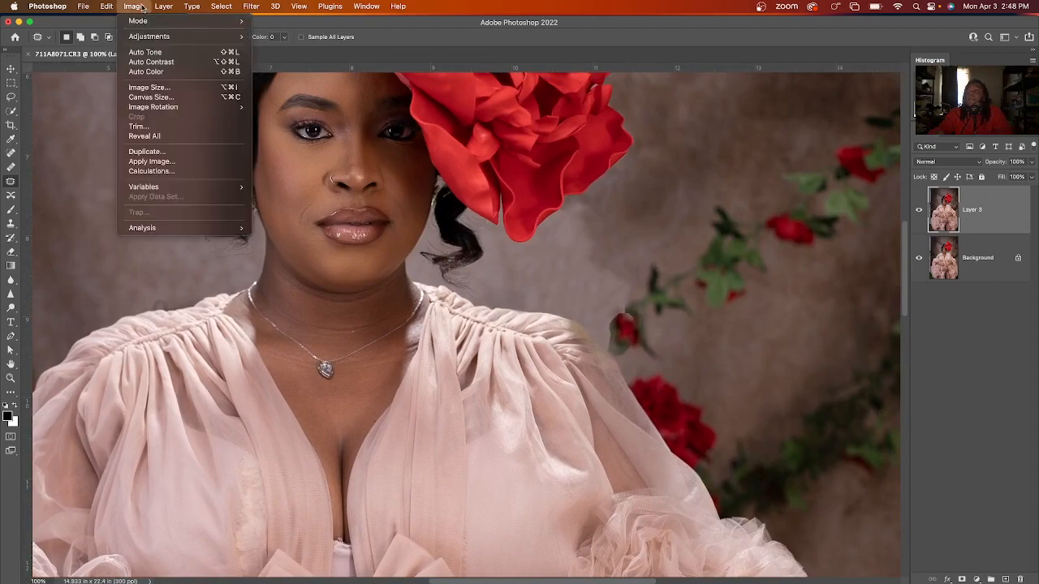
{"action": "left_click", "coordinate": [191, 7]}
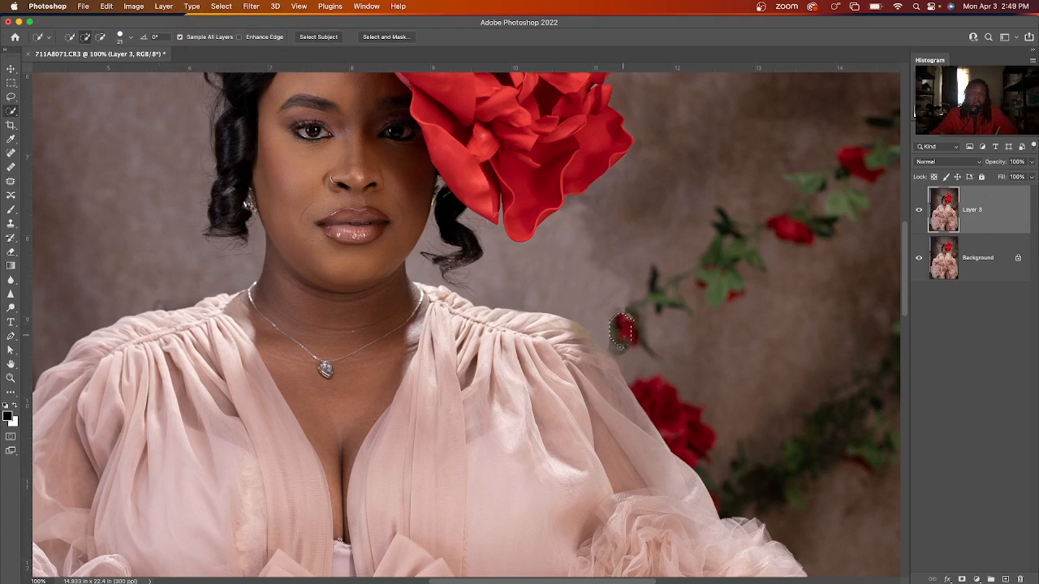
{"action": "left_click", "coordinate": [621, 332]}
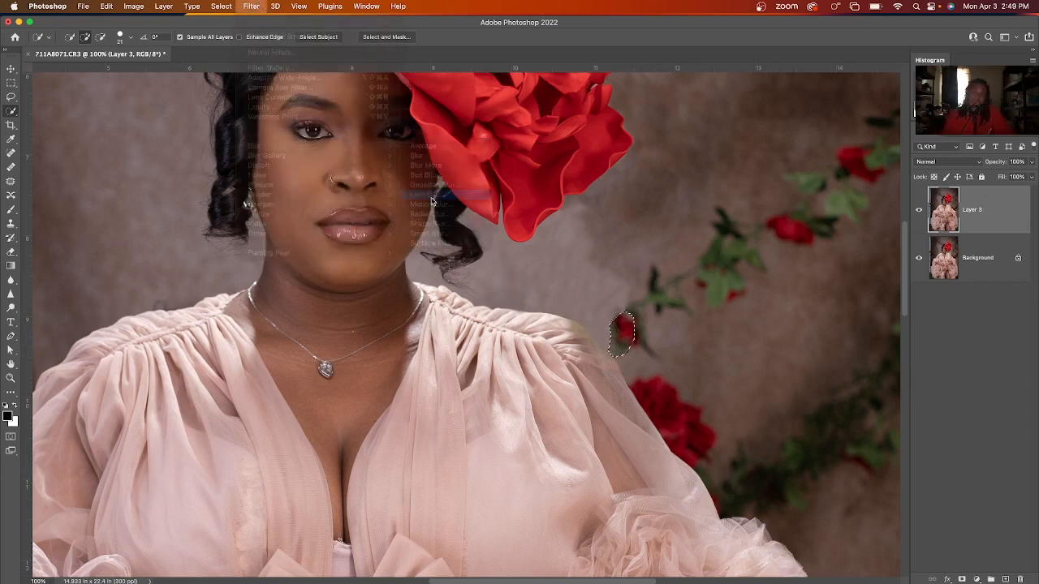
{"action": "left_click", "coordinate": [430, 203]}
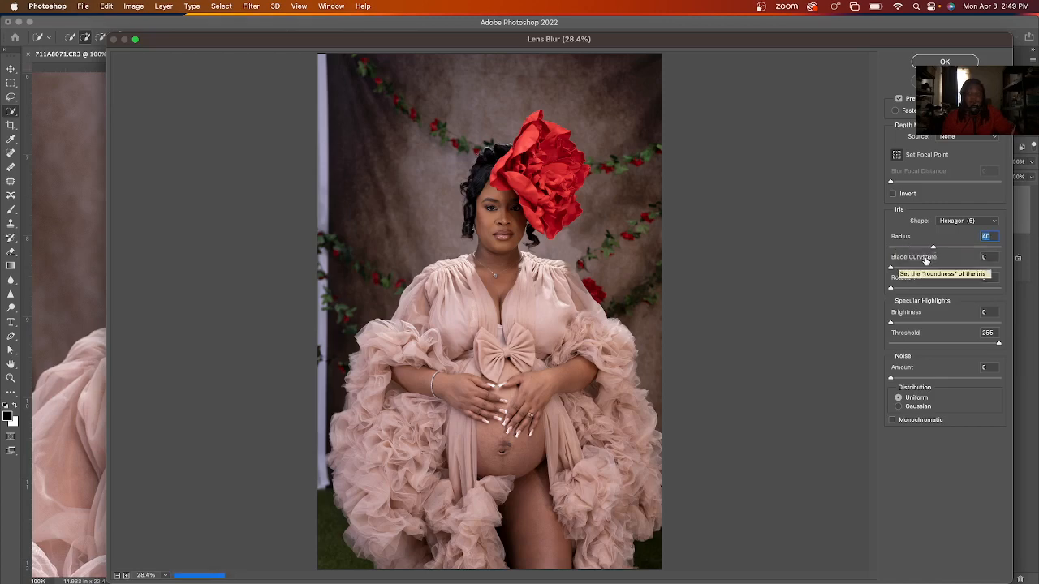
{"action": "mouse_move", "coordinate": [896, 231]}
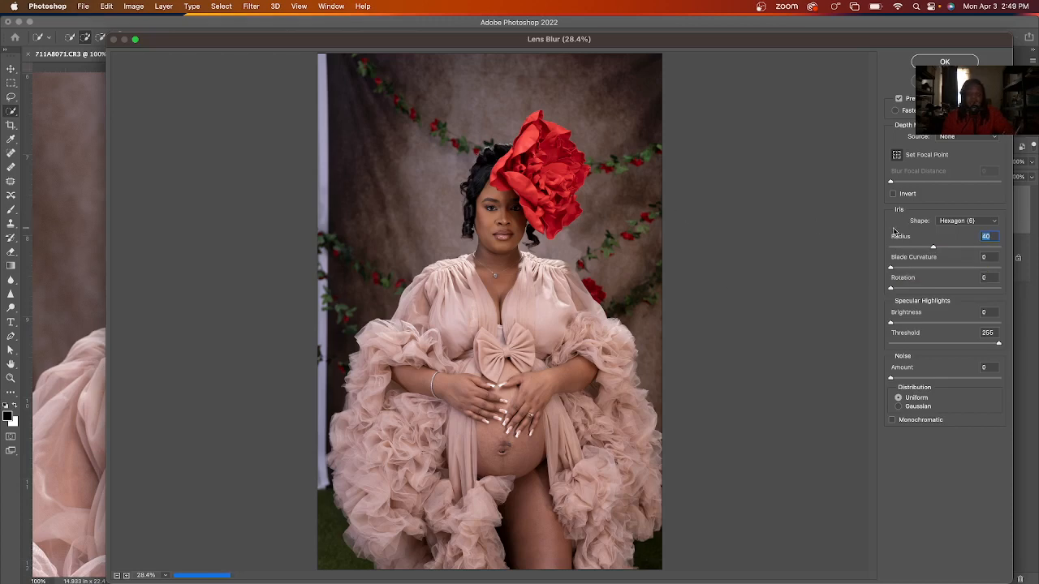
{"action": "mouse_move", "coordinate": [900, 231]}
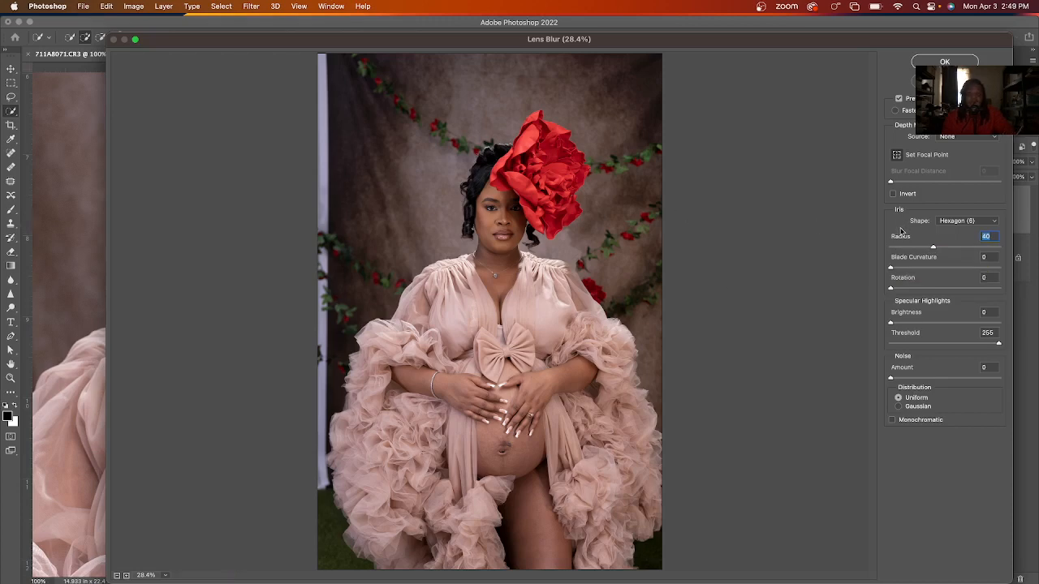
{"action": "mouse_move", "coordinate": [940, 257]}
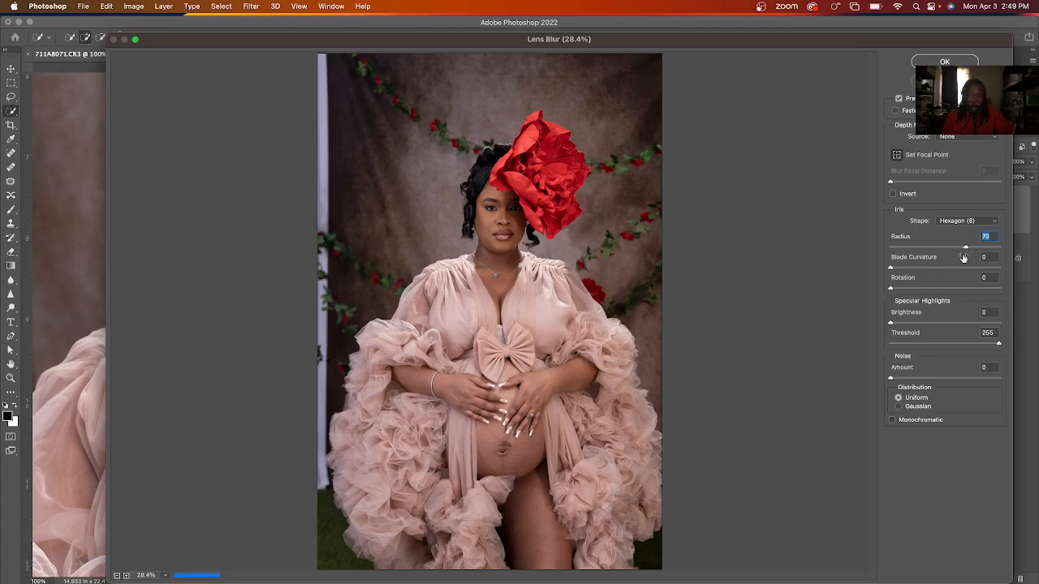
{"action": "mouse_move", "coordinate": [963, 258]}
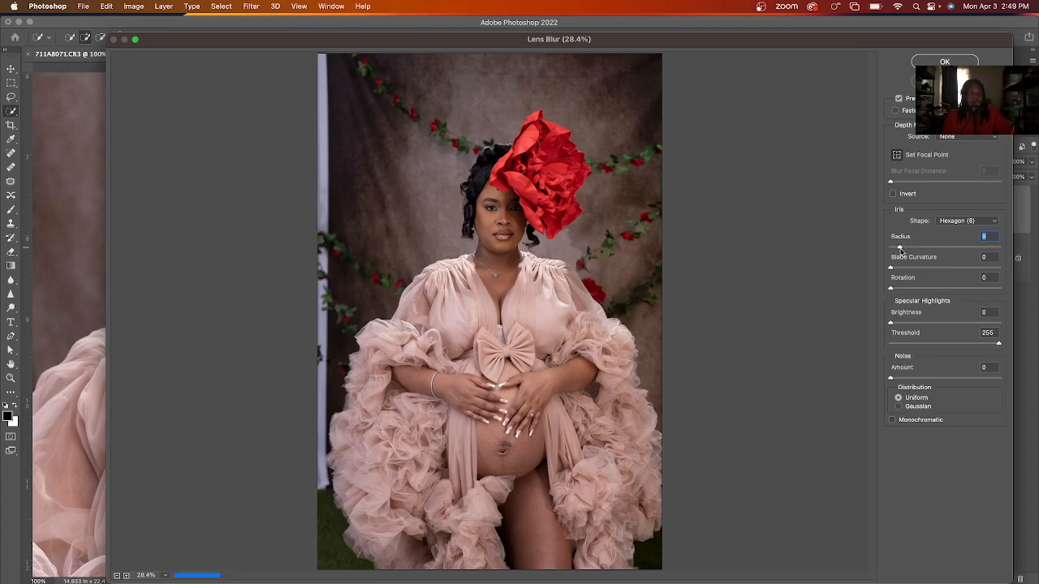
{"action": "mouse_move", "coordinate": [900, 268]}
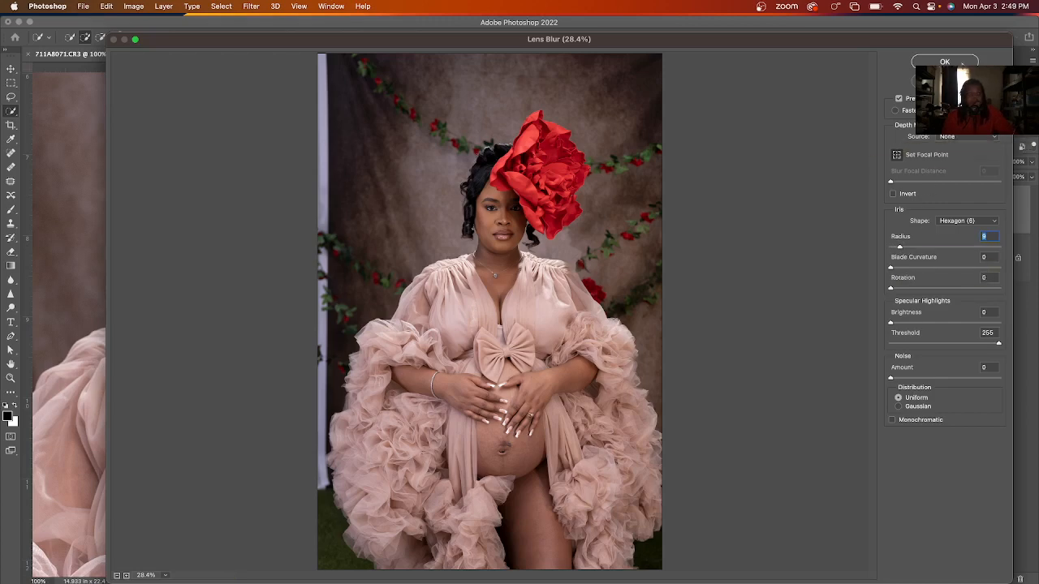
Apply Lens Blur with an iris radius of about 9 to the small rose.
{"action": "left_click", "coordinate": [944, 62]}
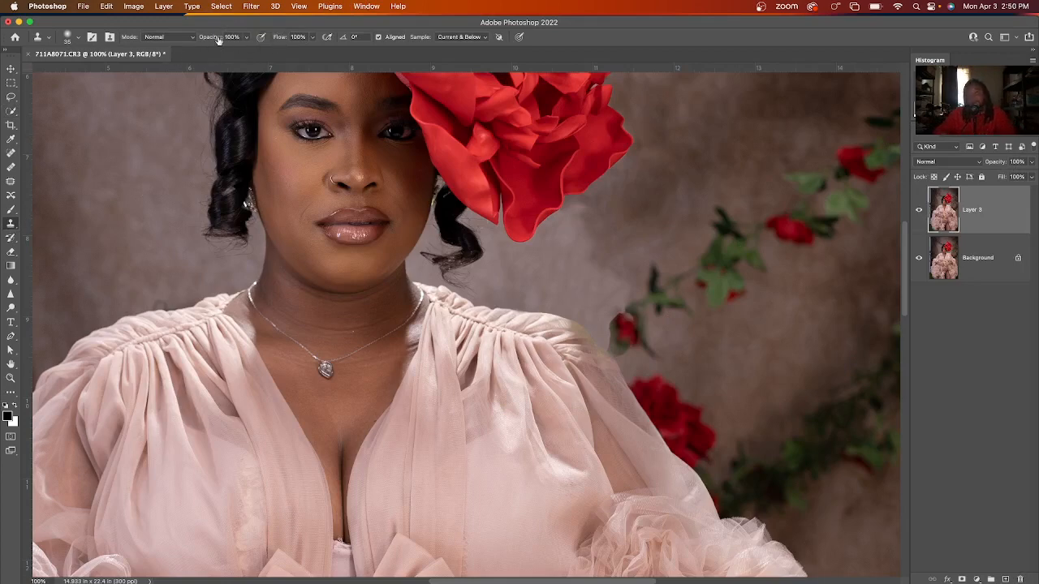
Lower the Clone Stamp opacity to 33% for subtle edge touch-ups.
{"action": "left_click", "coordinate": [230, 37]}
{"action": "type", "text": "33"}
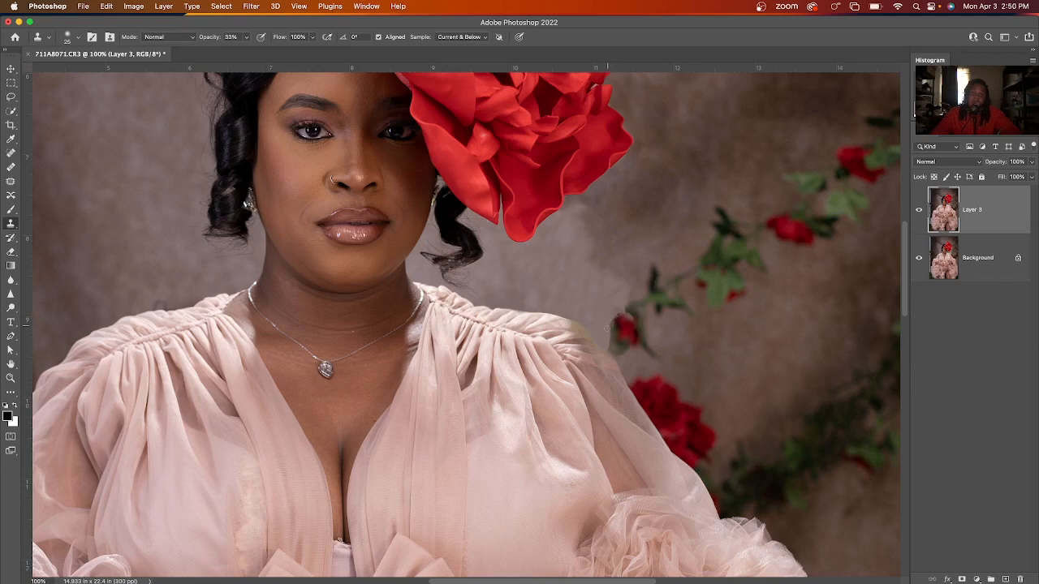
{"action": "mouse_move", "coordinate": [605, 314]}
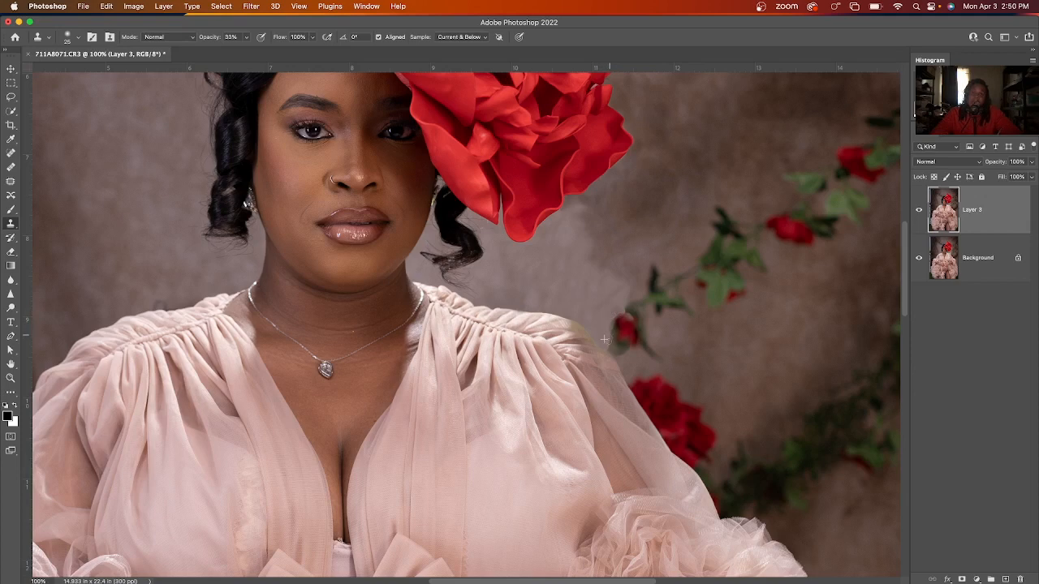
{"action": "mouse_move", "coordinate": [633, 357]}
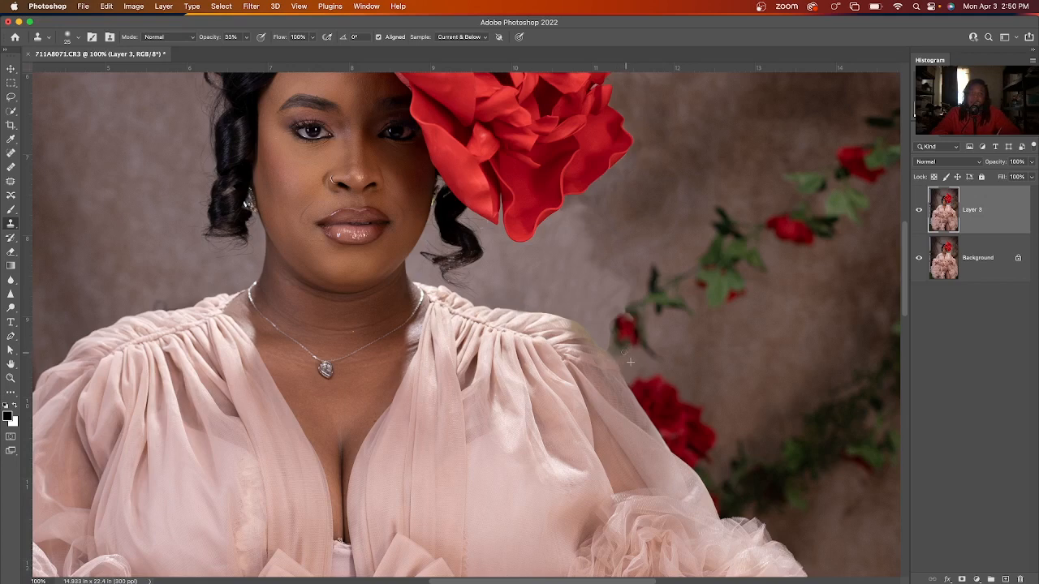
{"action": "mouse_move", "coordinate": [599, 333]}
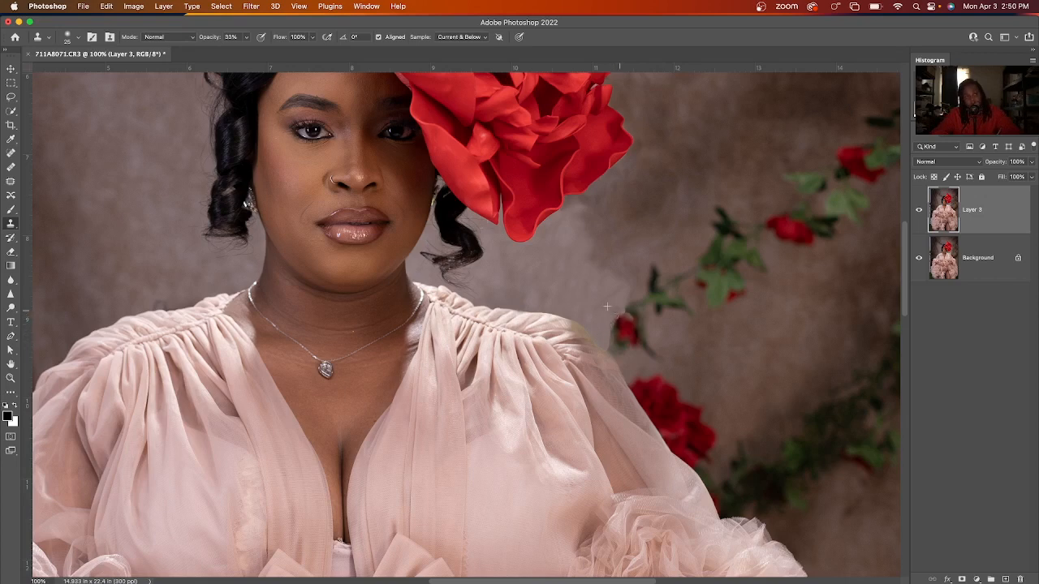
{"action": "mouse_move", "coordinate": [601, 335]}
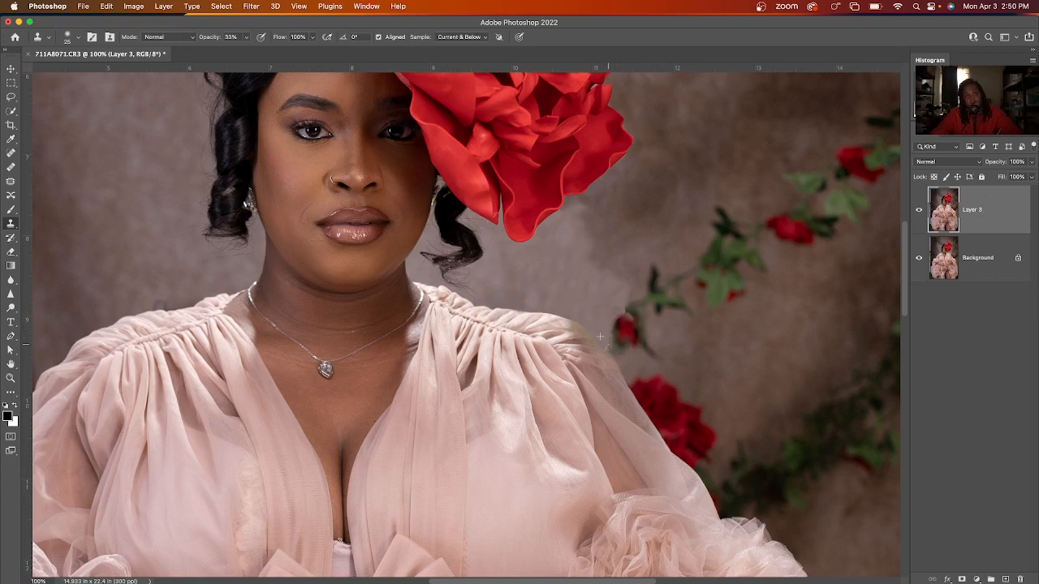